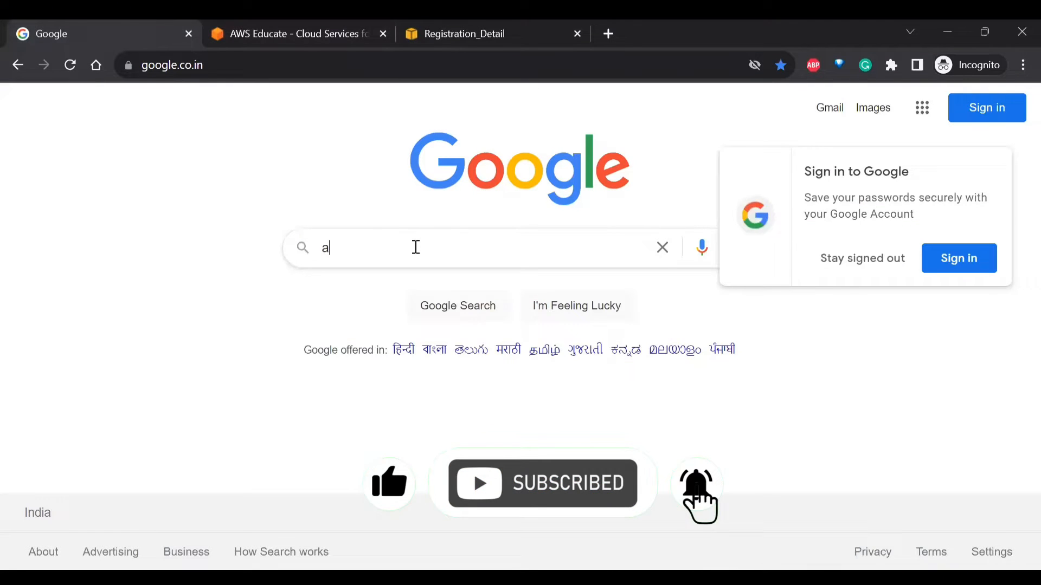
Search Google for 'aws educate' and open the AWS Educate – Cloud Services for Education result
type("ws educate")
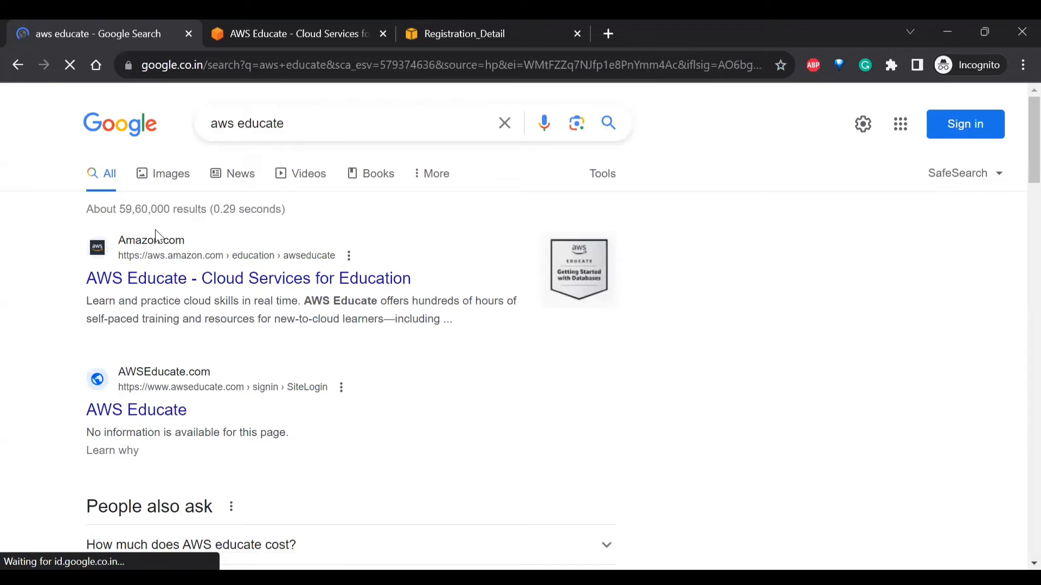
left_click(247, 278)
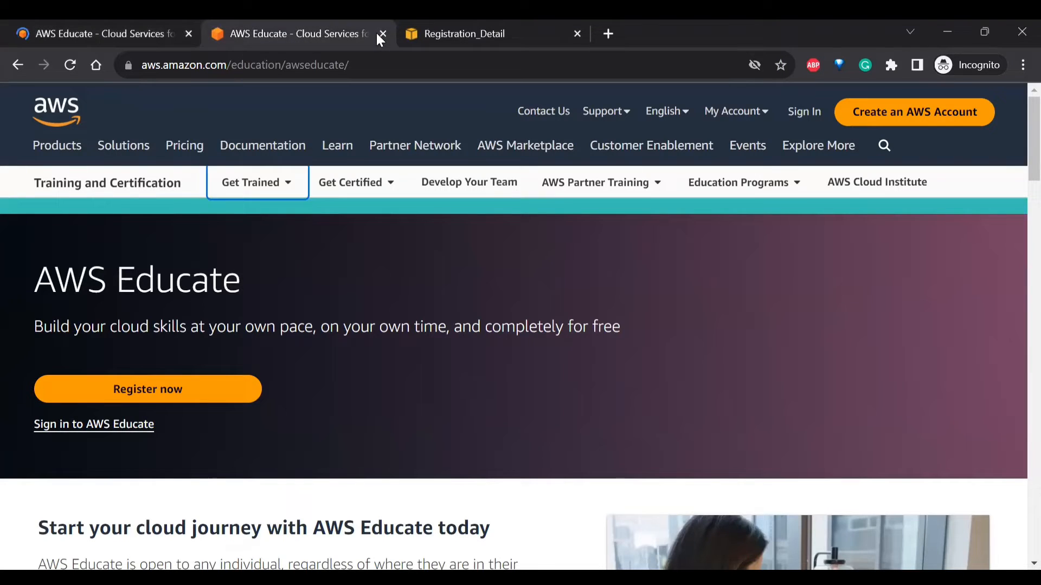
Close the duplicate AWS Educate tab and scroll through the overview's benefits and employer sections
left_click(383, 33)
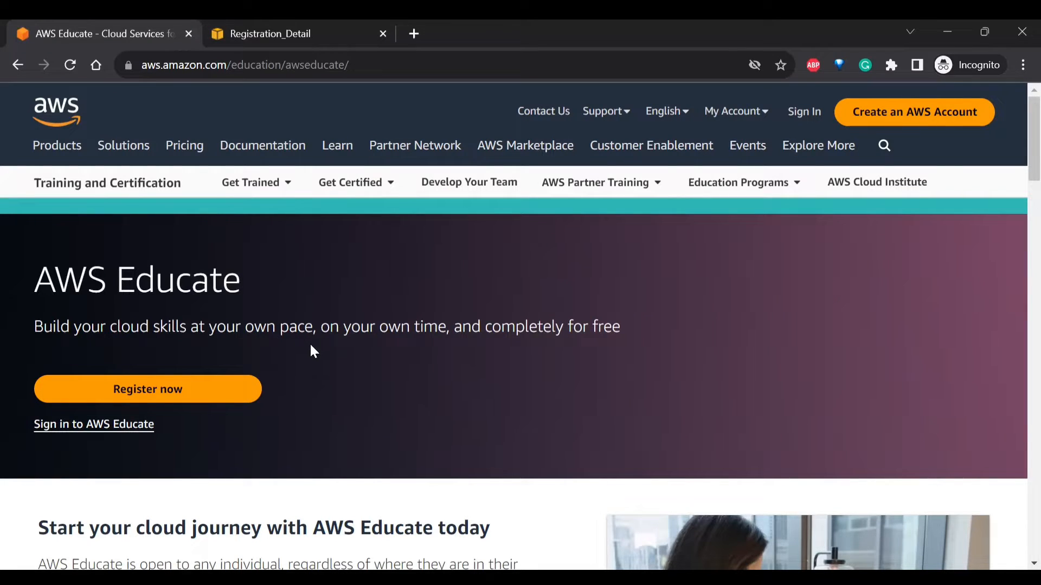
mouse_move(315, 354)
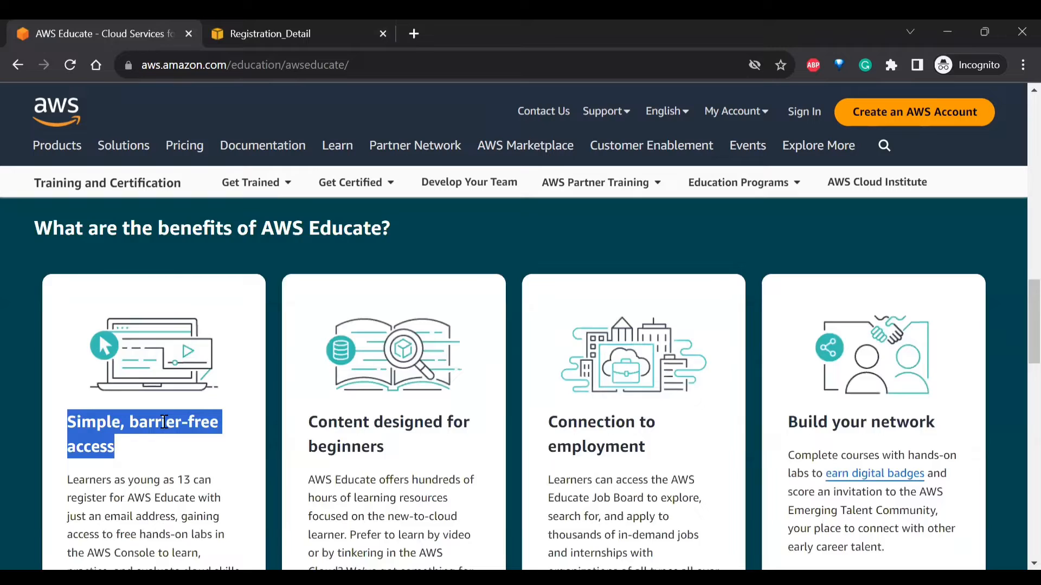
scroll("down", 3)
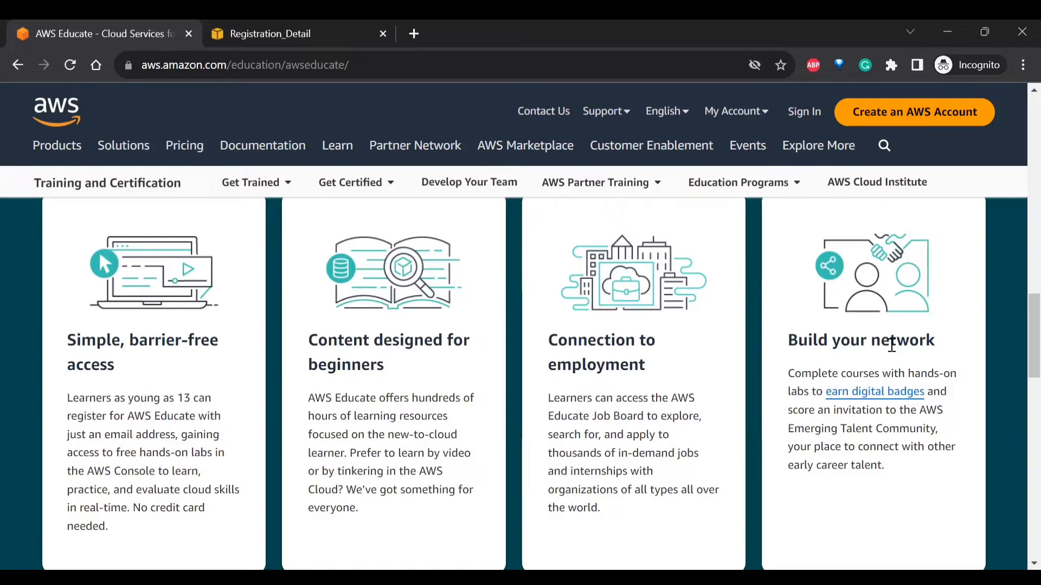
scroll("down", 3)
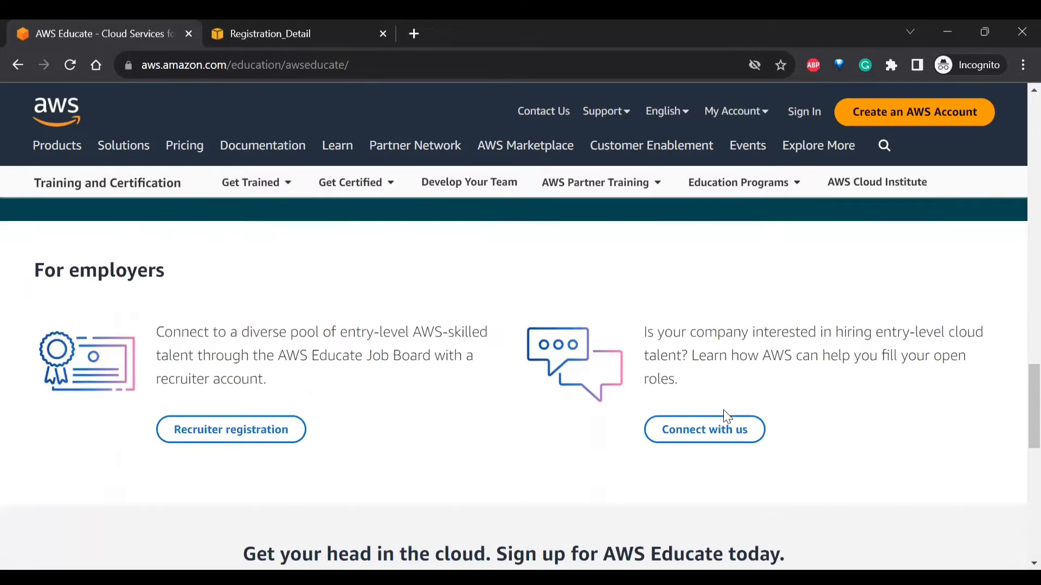
scroll("up", 3)
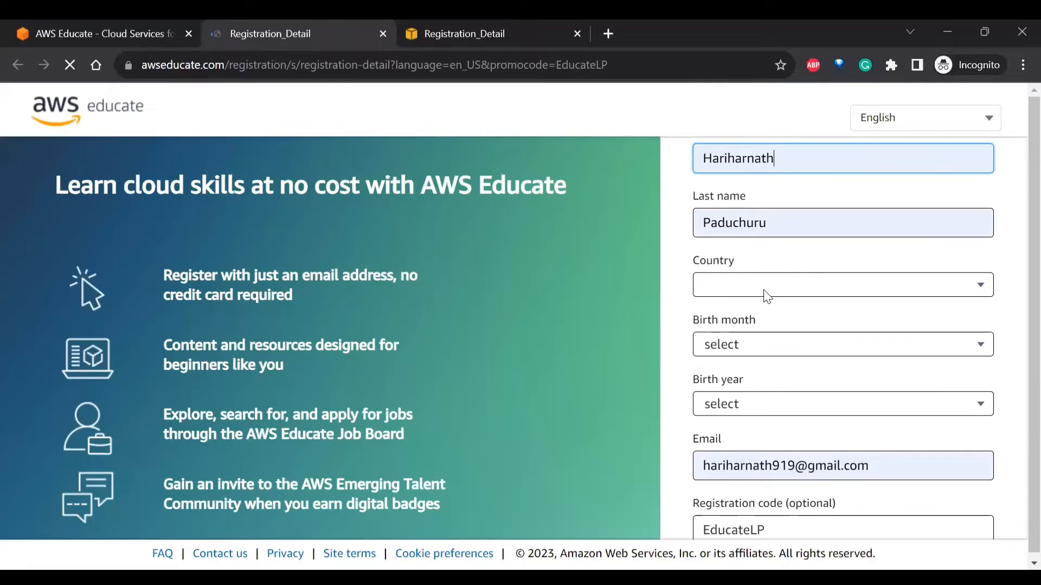
Set the country and birth month April on the registration form and create the account
left_click(842, 284)
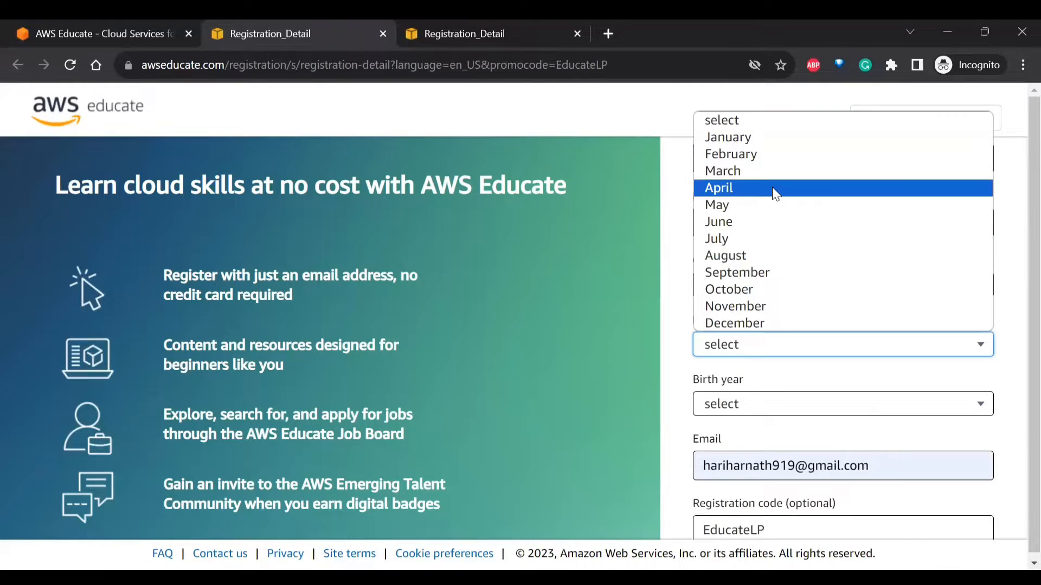
left_click(840, 403)
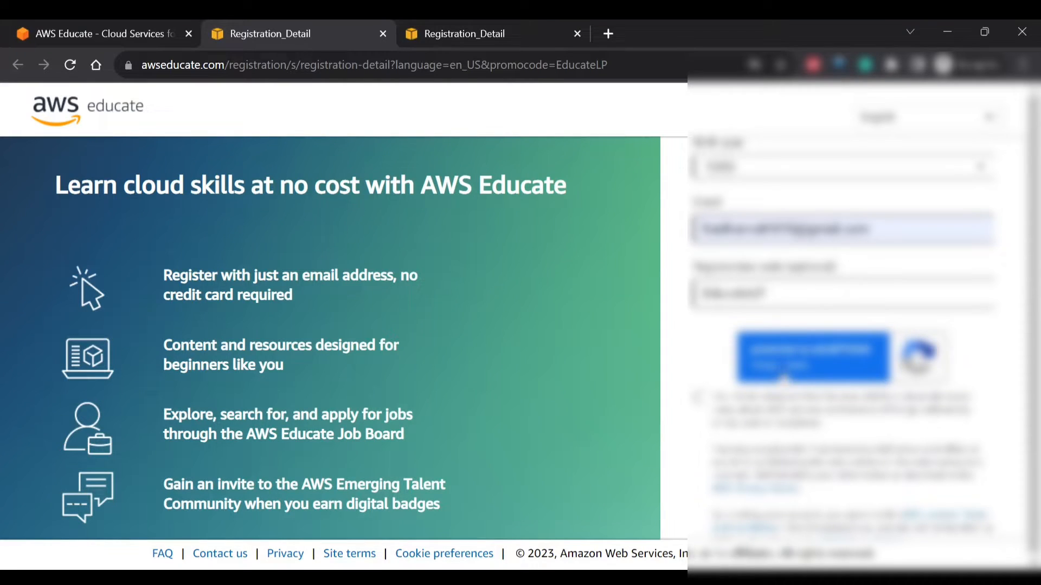
scroll("down", 3)
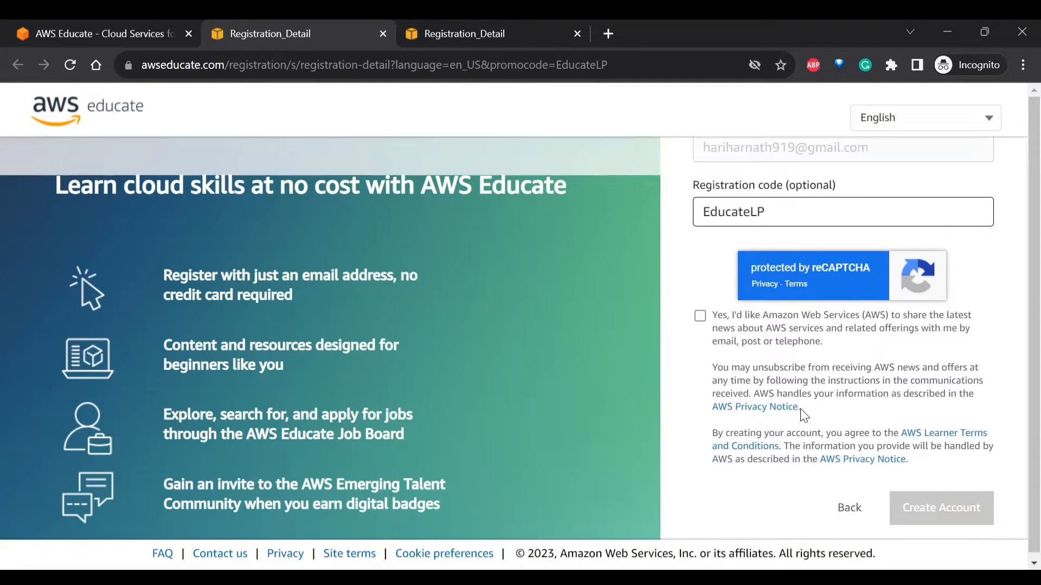
left_click(940, 508)
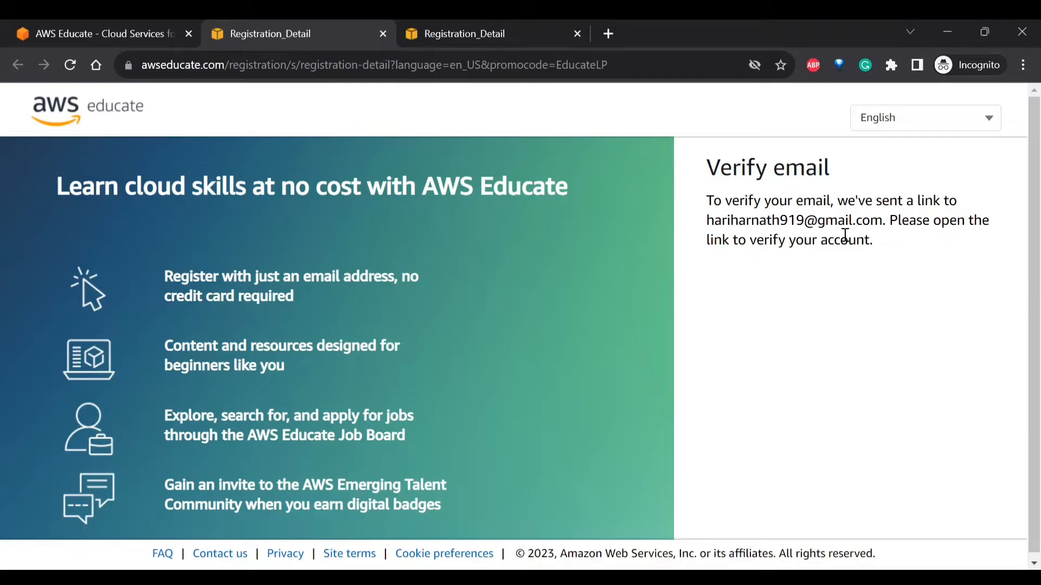
Verify the email from the link and reach the password field on the Set your password page
left_click(607, 33)
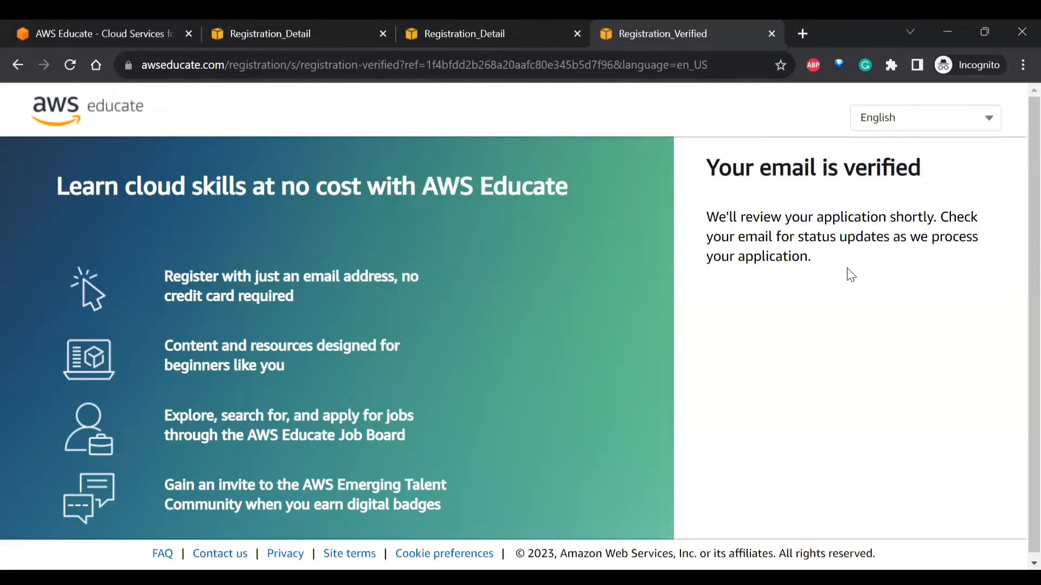
left_click(802, 33)
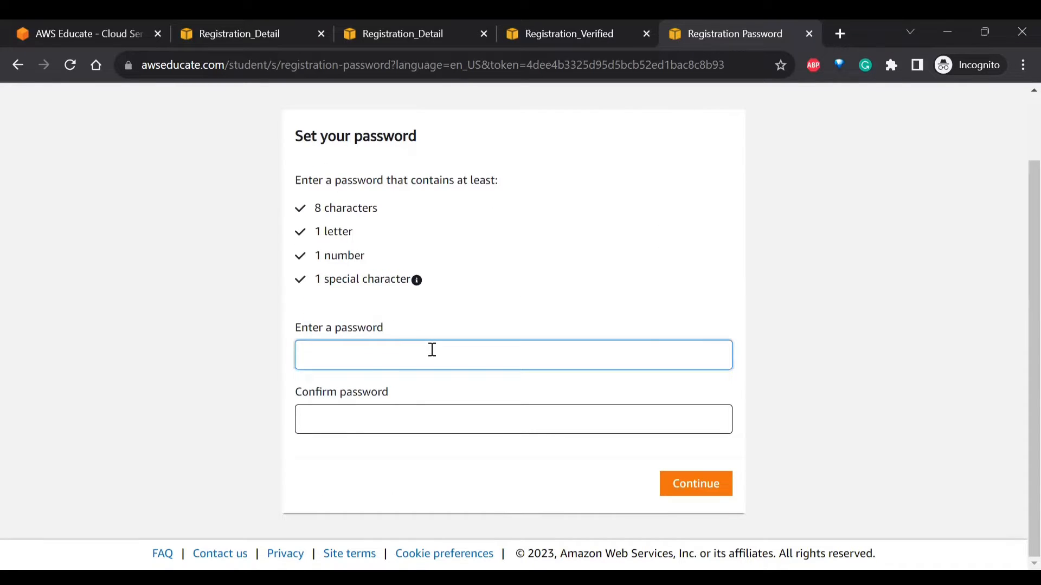
left_click(695, 484)
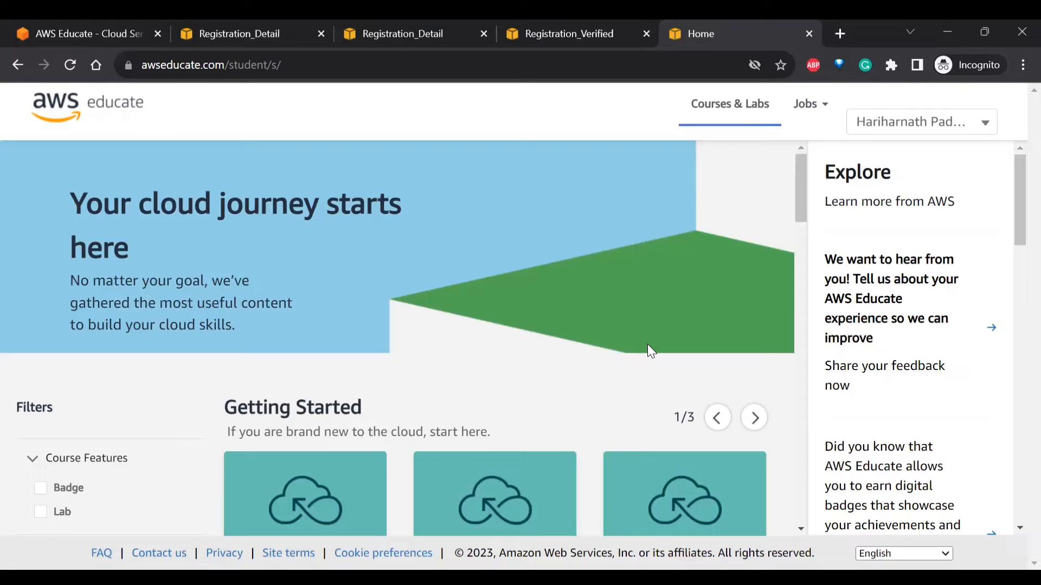
mouse_move(124, 111)
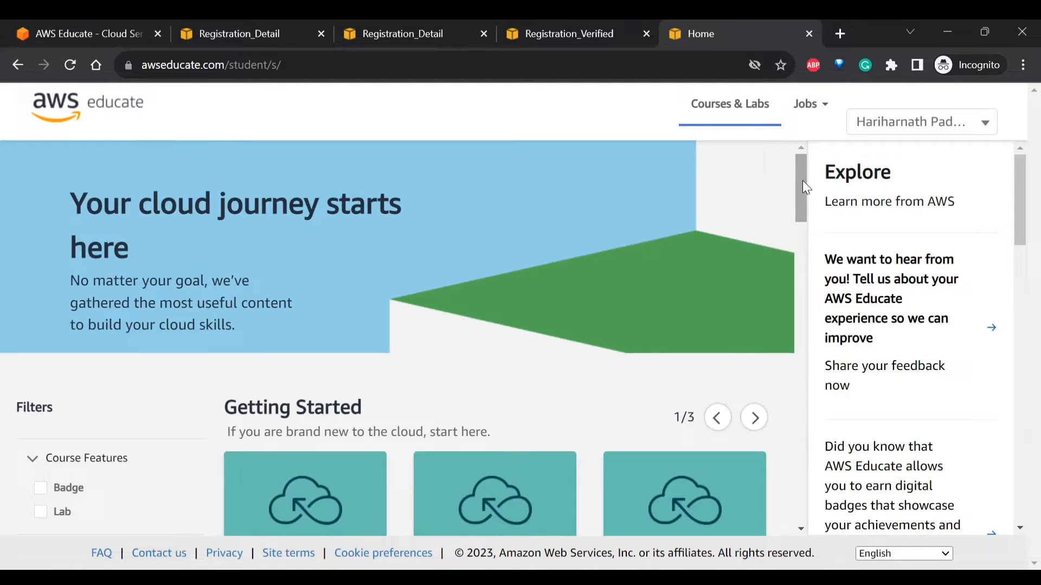
Filter the course catalogue by Badge, then switch the filter to Lab only, showing 17 results
scroll("down", 3)
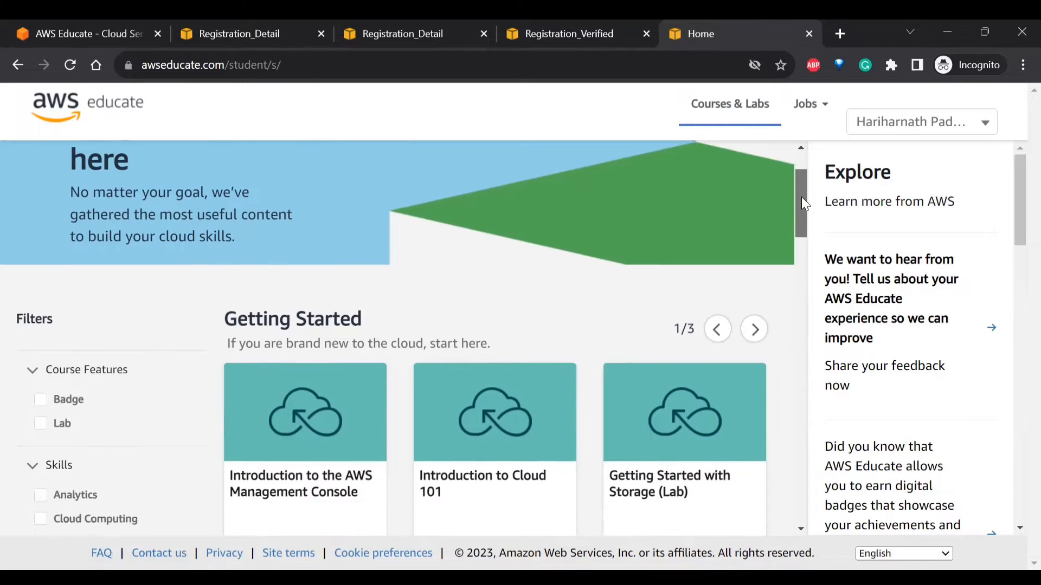
scroll("down", 3)
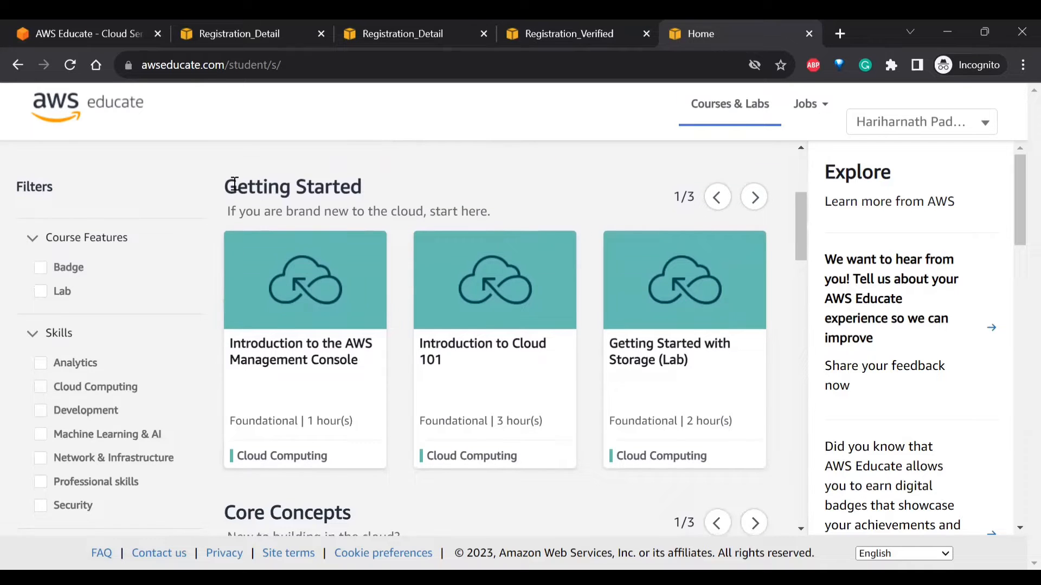
scroll("down", 3)
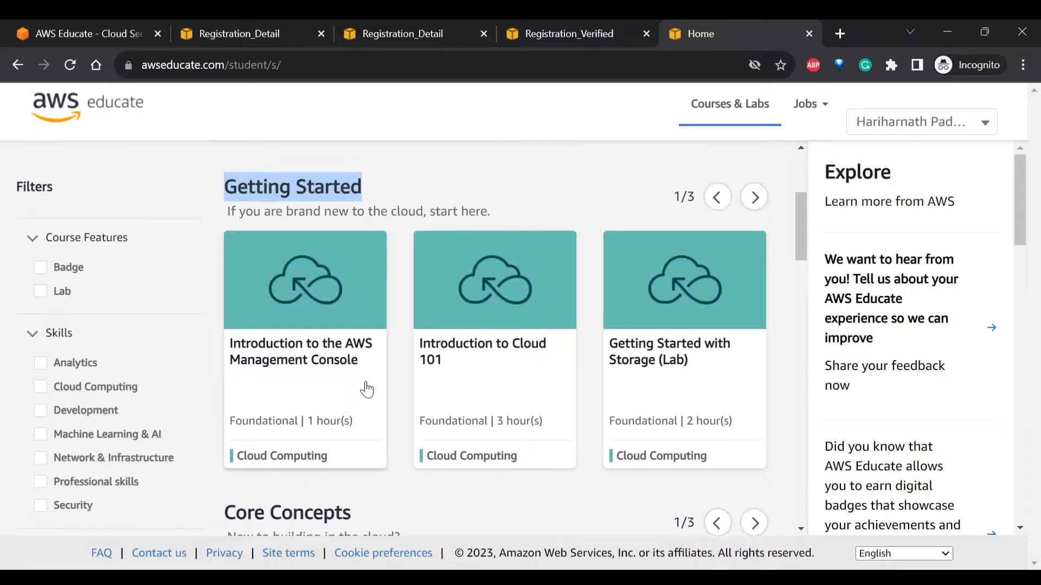
mouse_move(314, 379)
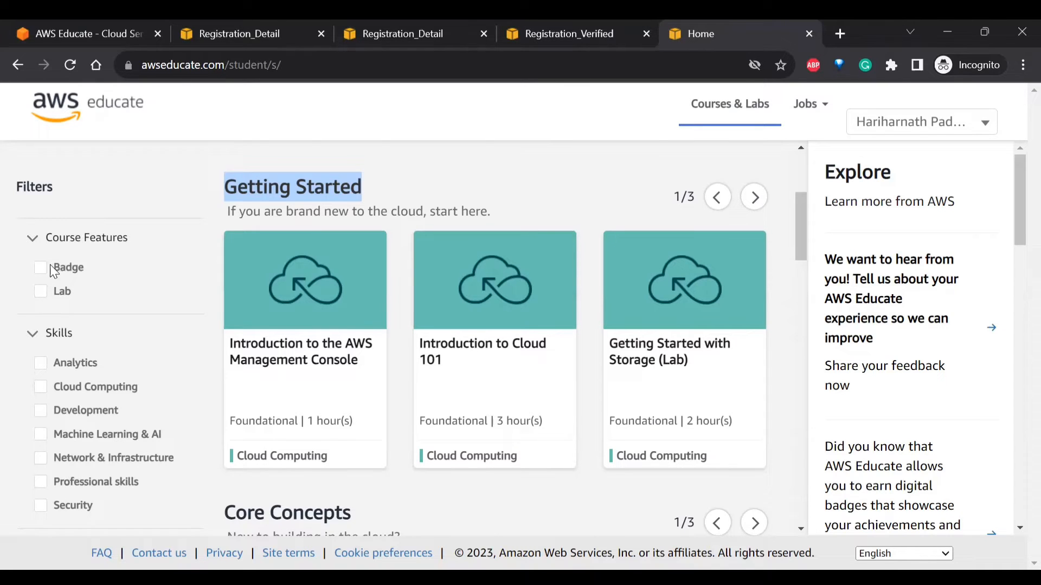
mouse_move(6, 258)
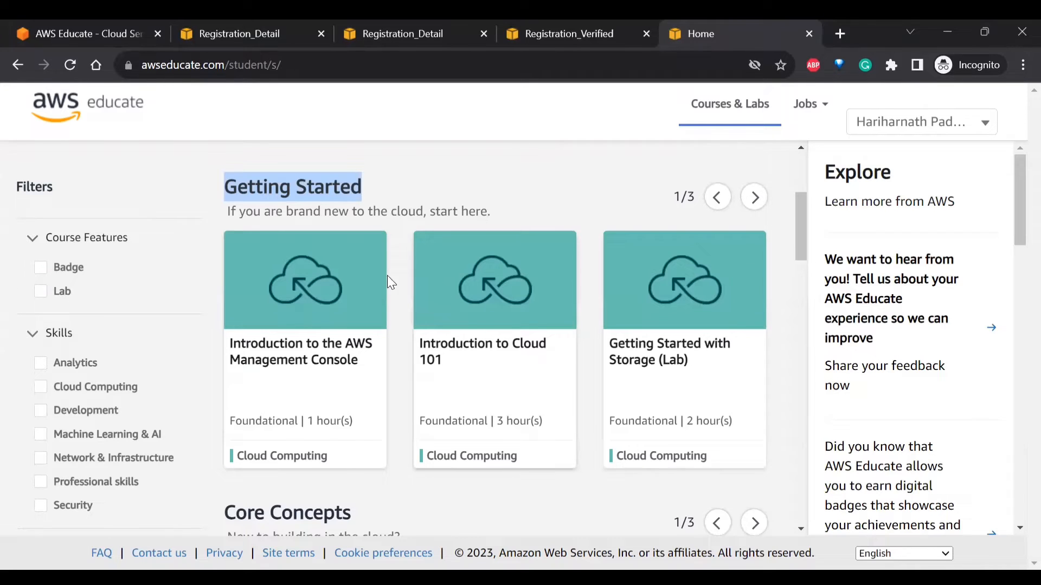
mouse_move(246, 304)
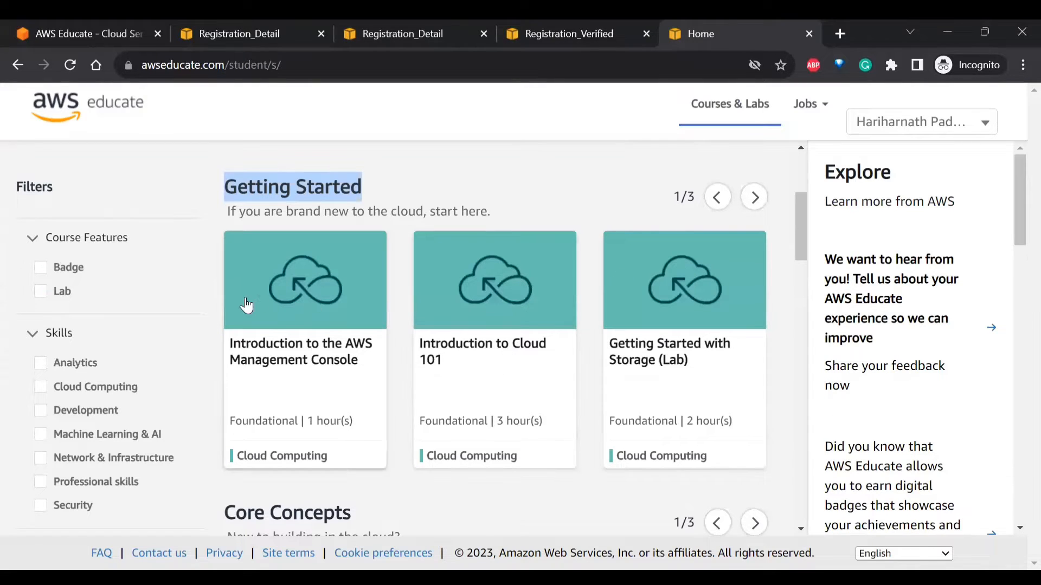
left_click(40, 266)
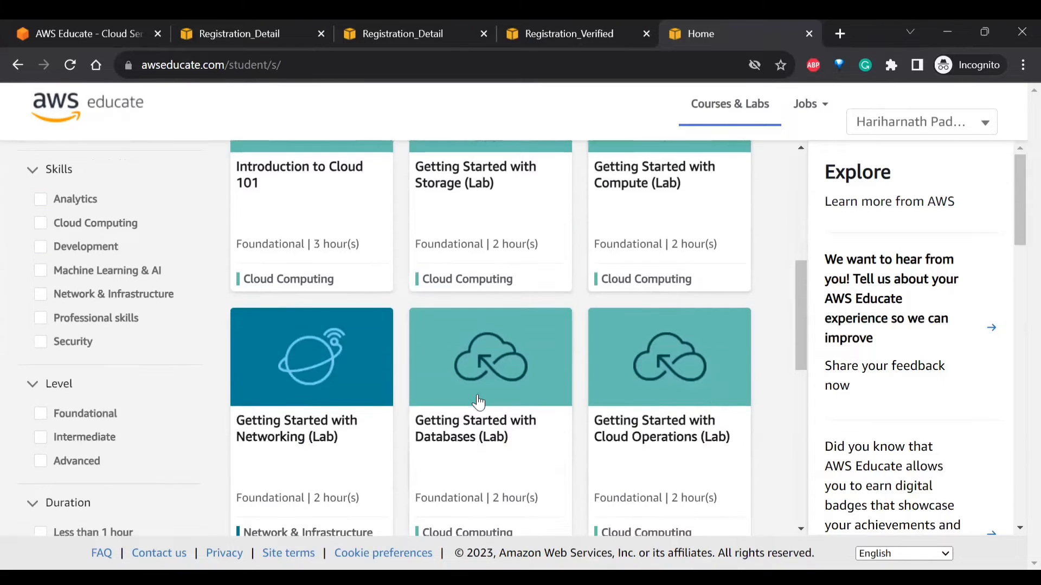
left_click(41, 186)
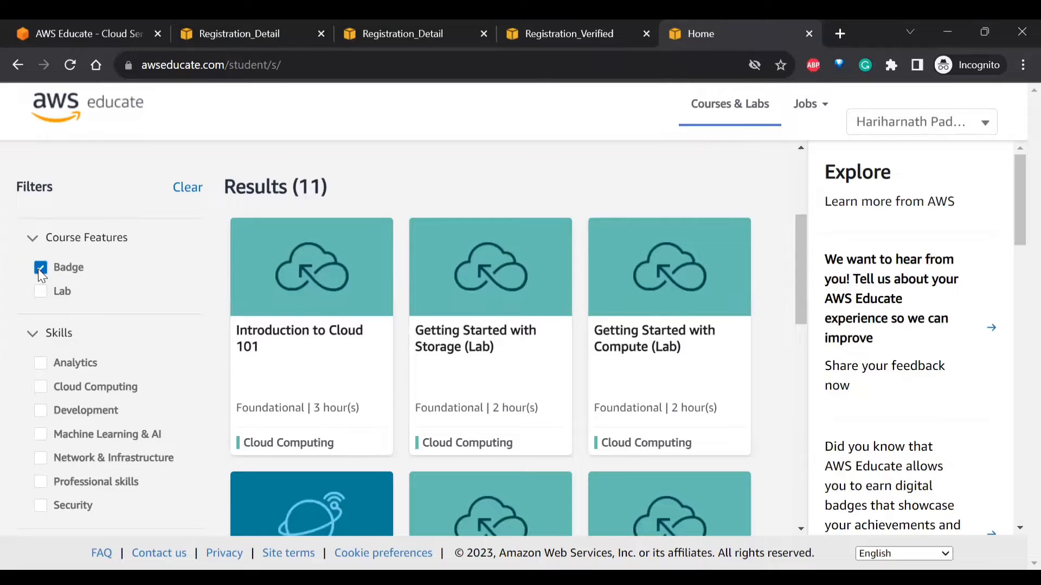
left_click(40, 290)
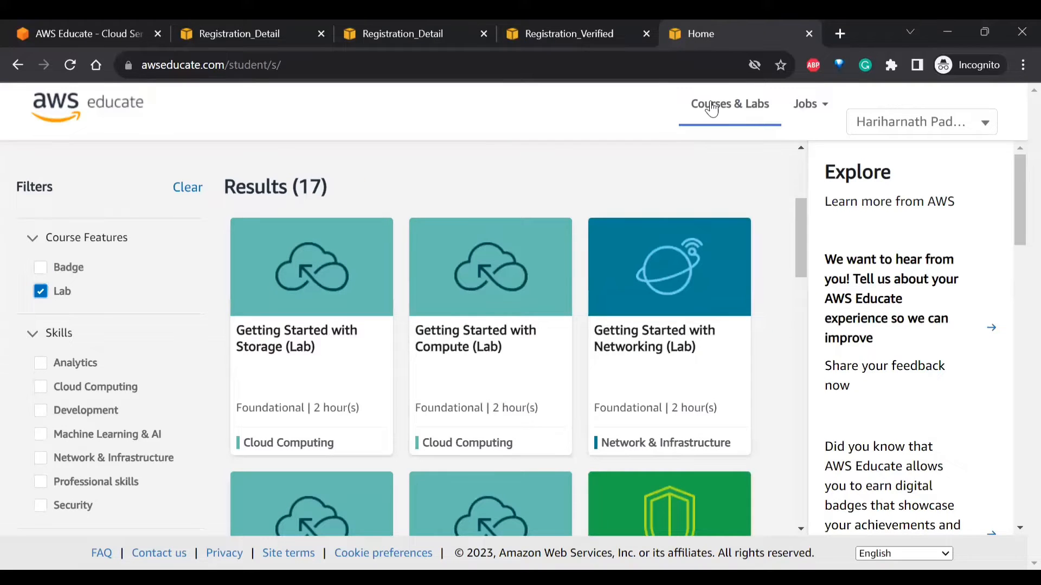
scroll("down", 3)
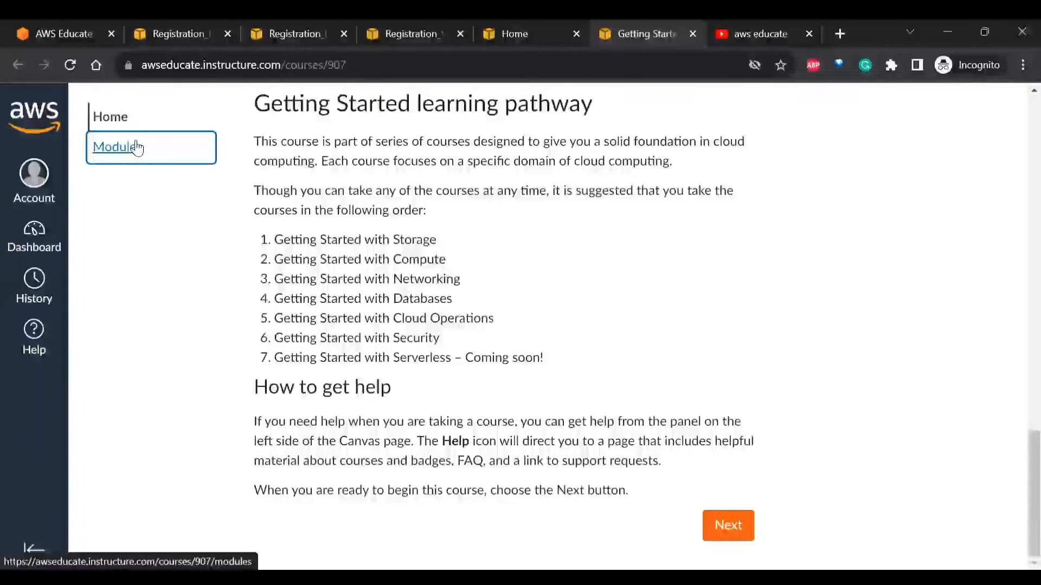
From the course Modules list, open the Getting Started with Compute Lab item
left_click(117, 146)
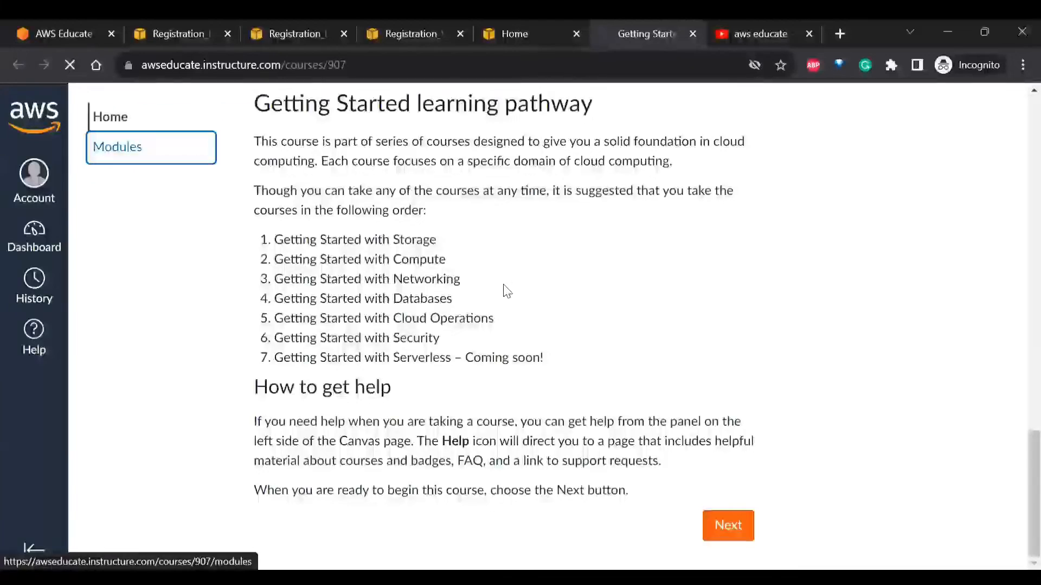
left_click(118, 146)
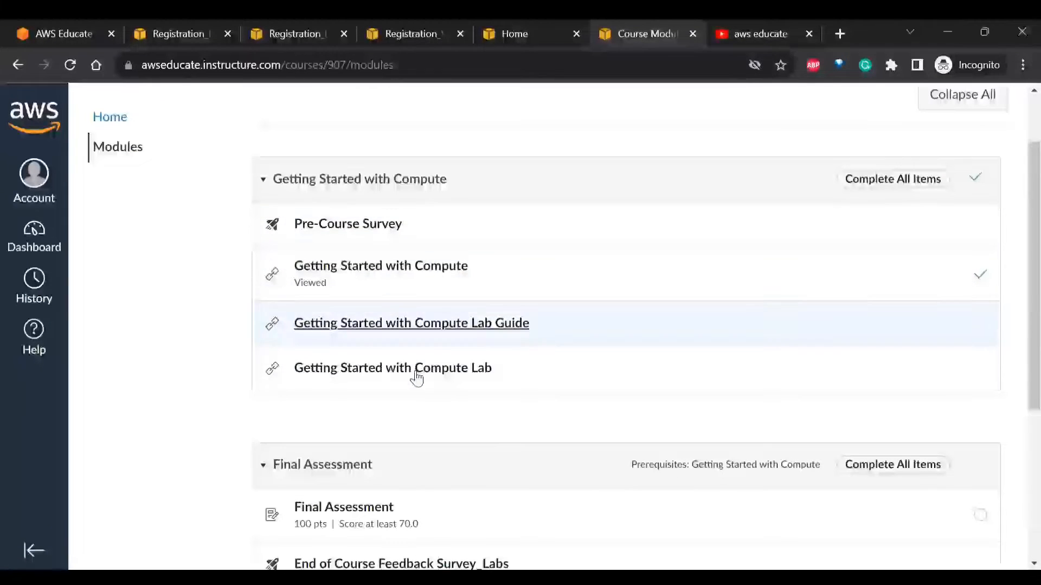
scroll("down", 3)
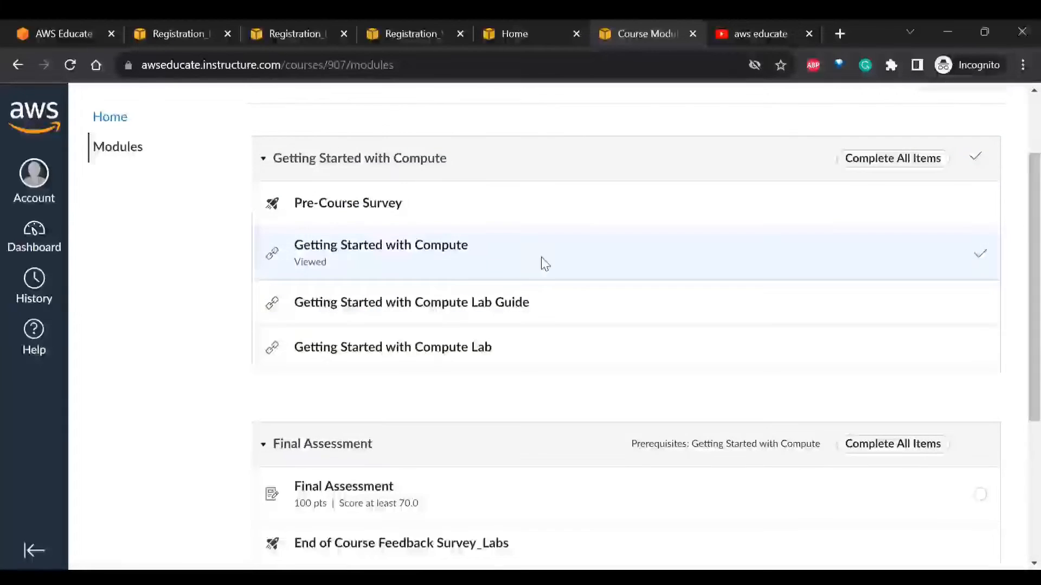
scroll("down", 3)
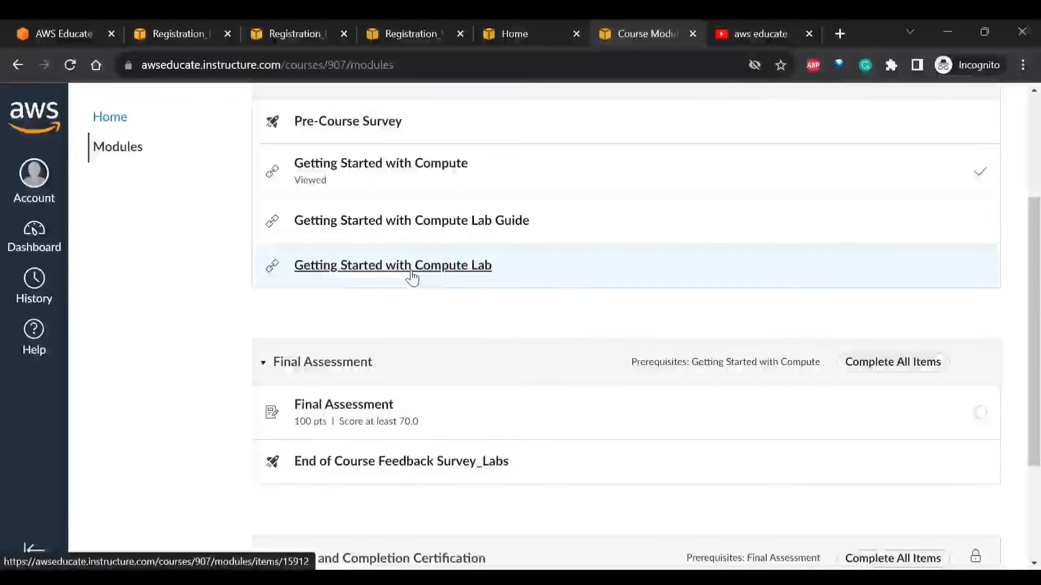
left_click(392, 265)
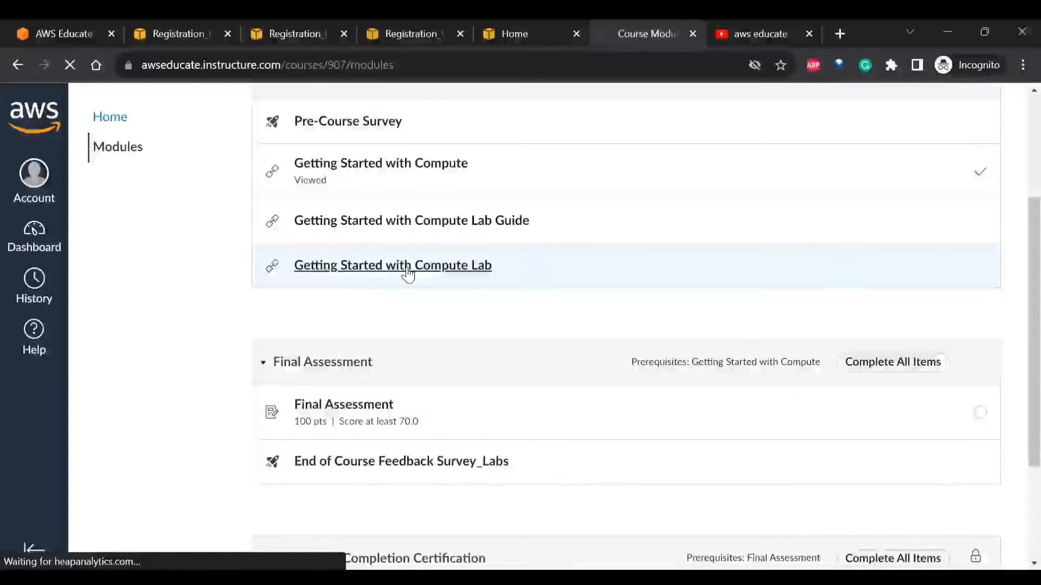
Load the Getting Started with Compute Lab in a new window and read its instructions down to Task 1
left_click(391, 264)
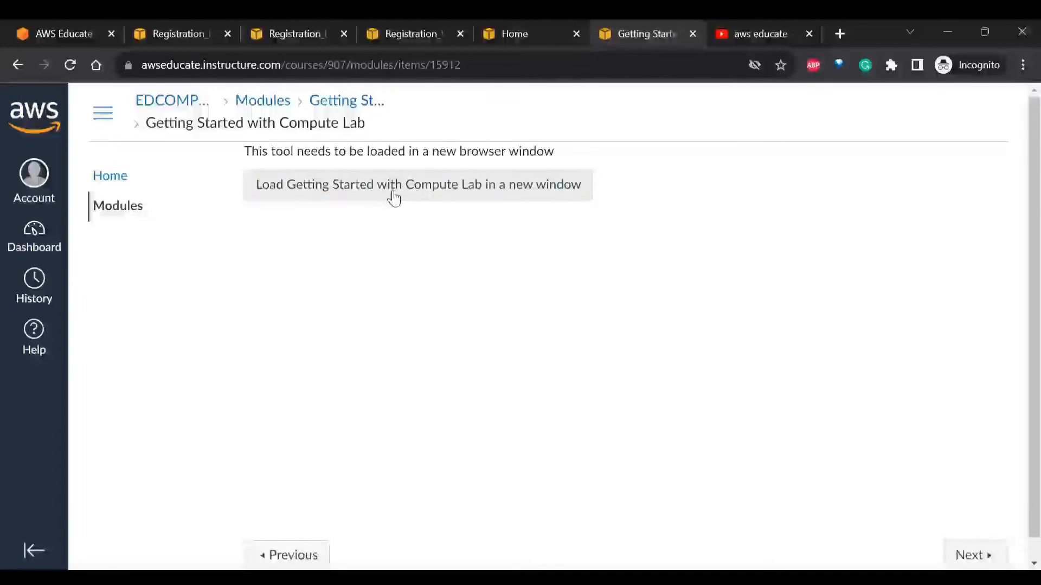
left_click(417, 185)
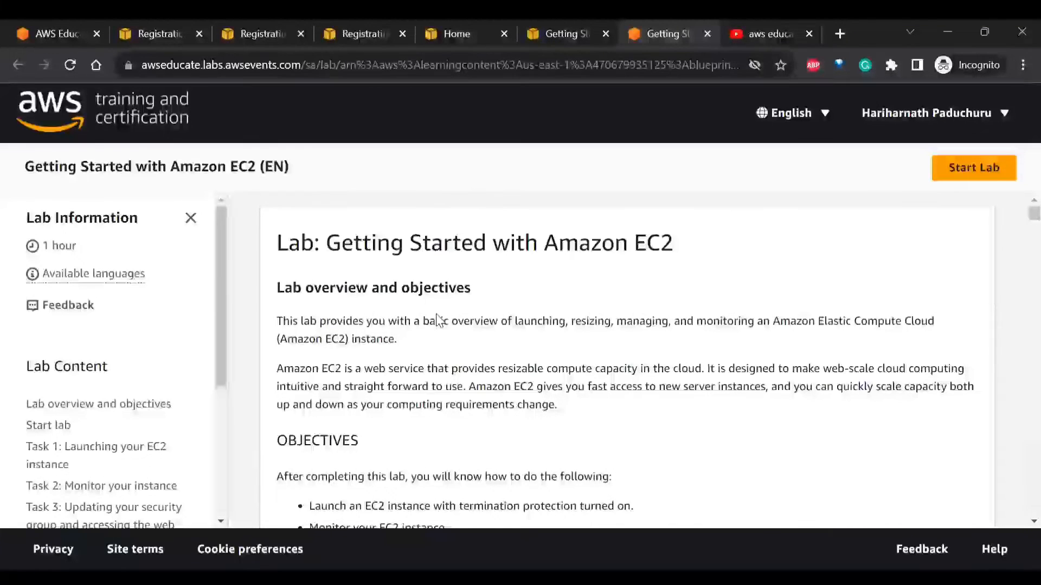
scroll("down", 3)
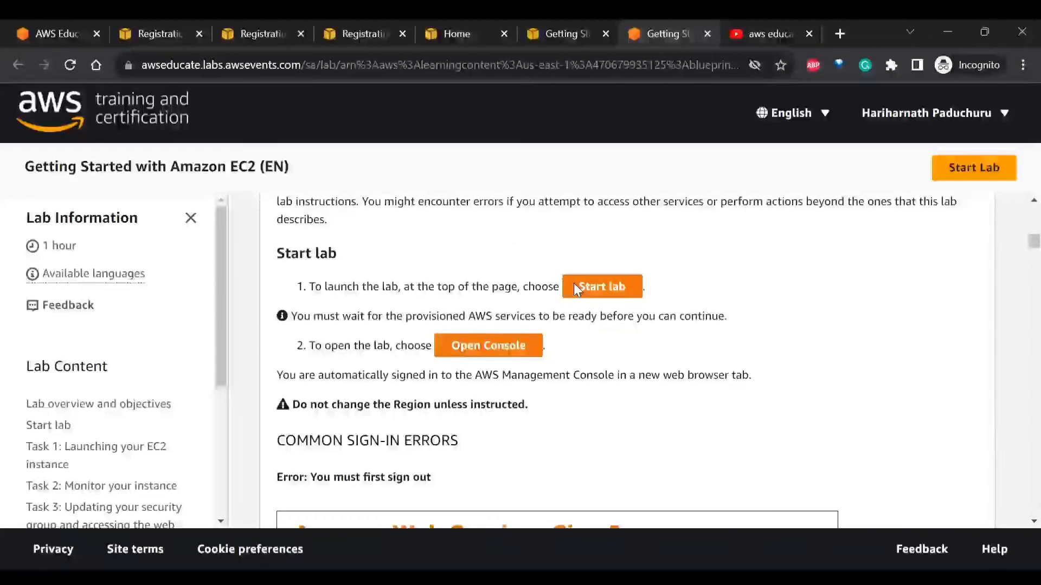
mouse_move(522, 367)
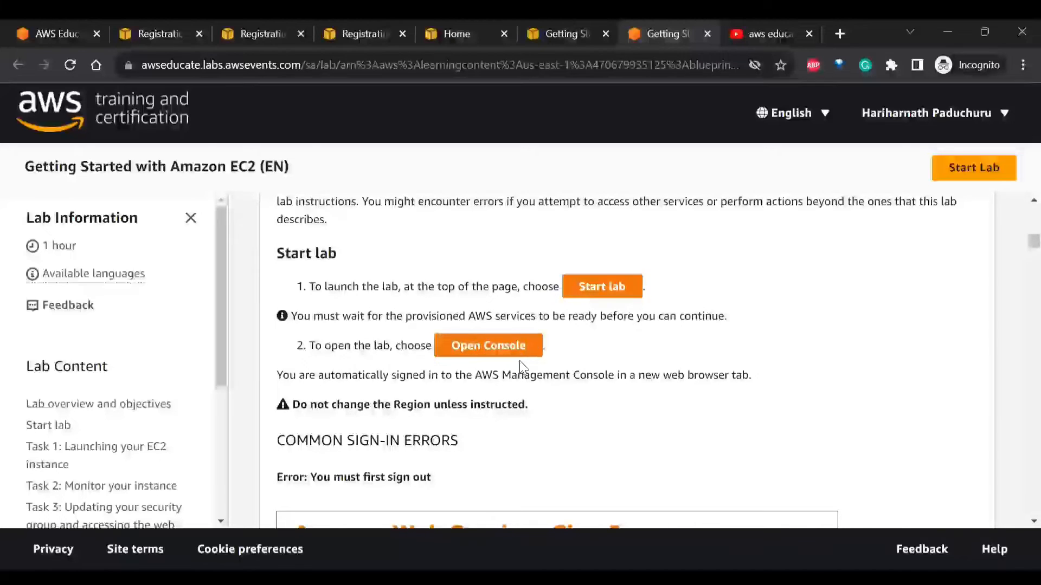
scroll("down", 3)
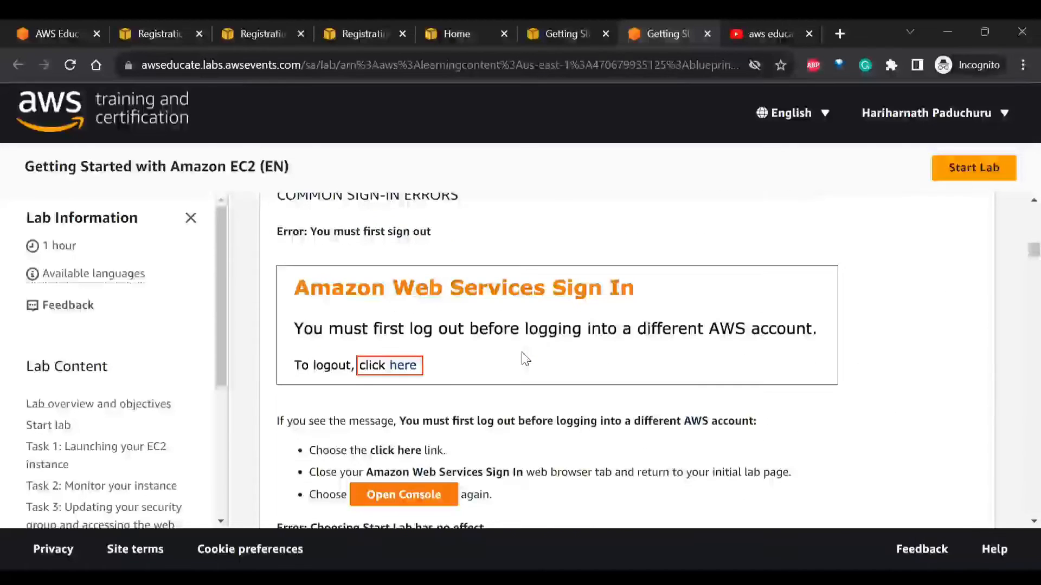
scroll("down", 3)
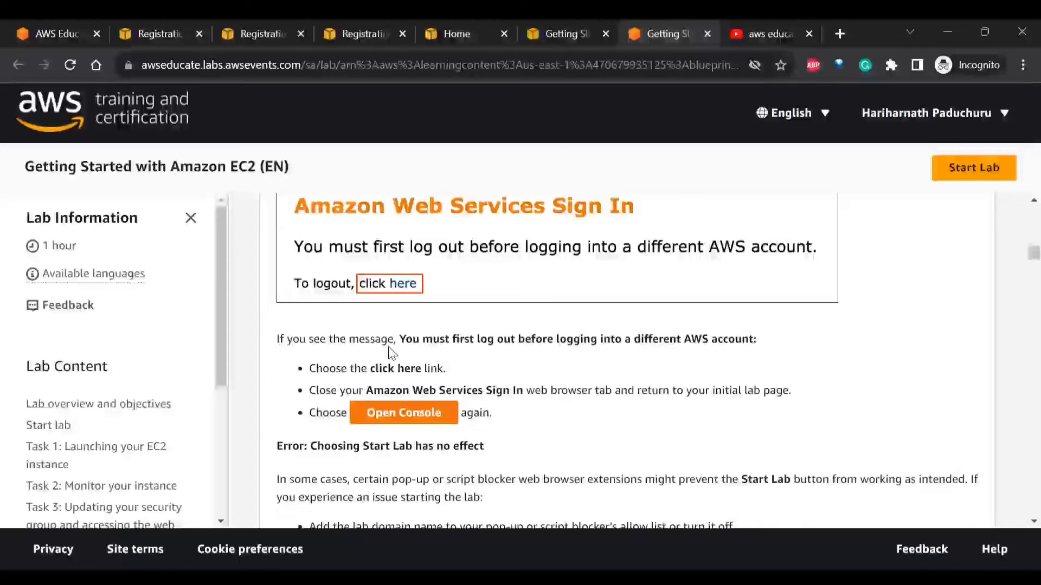
scroll("down", 3)
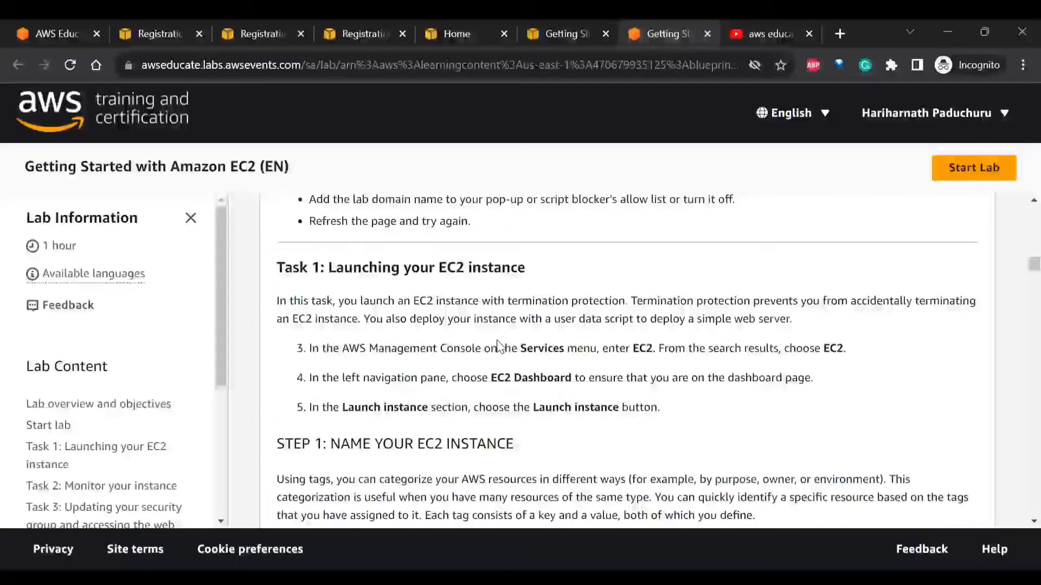
Accept the AWS learner terms and start the EC2 lab until it reports ready
left_click(974, 167)
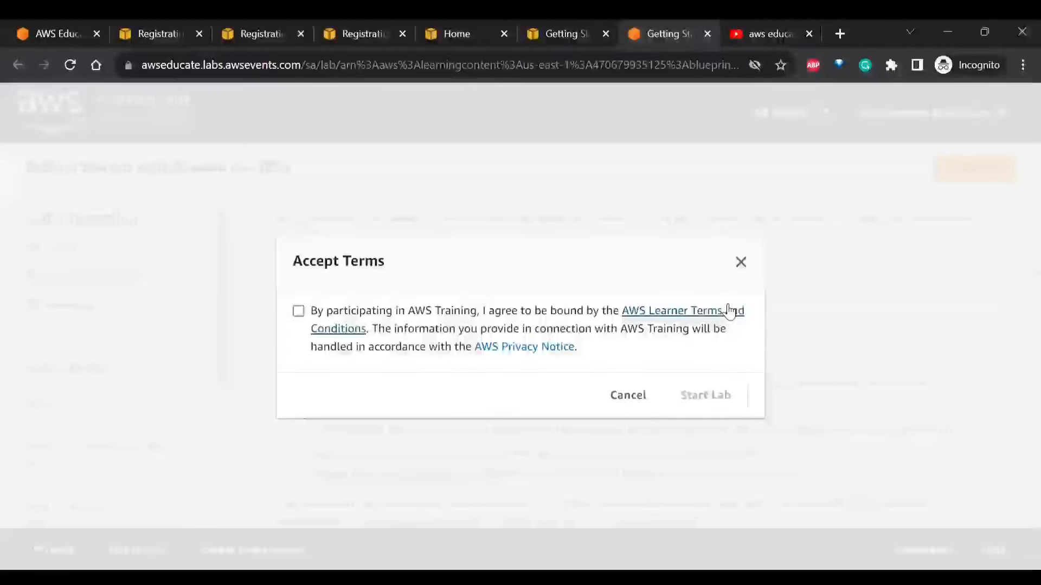
left_click(299, 311)
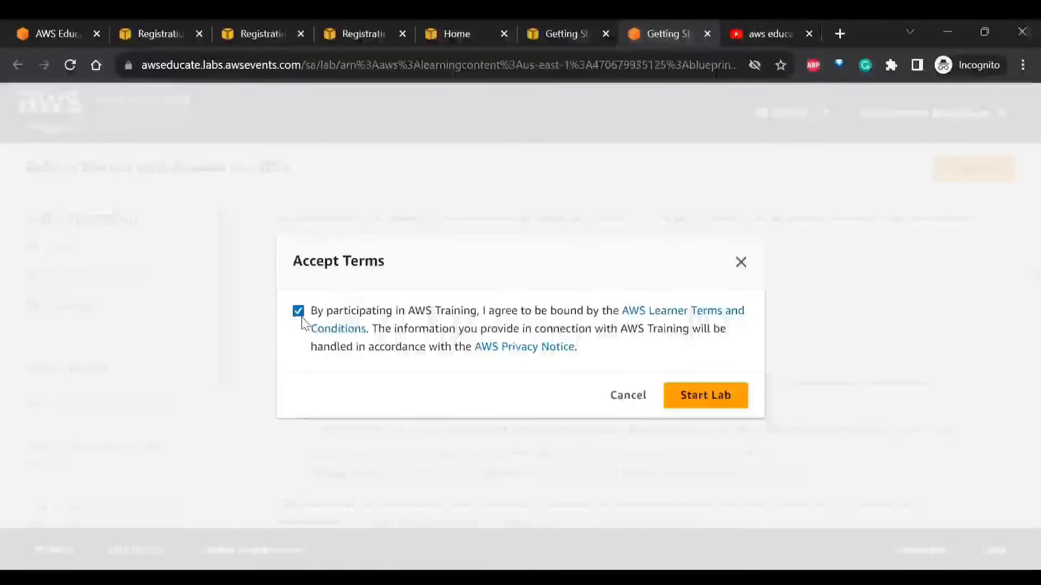
mouse_move(704, 395)
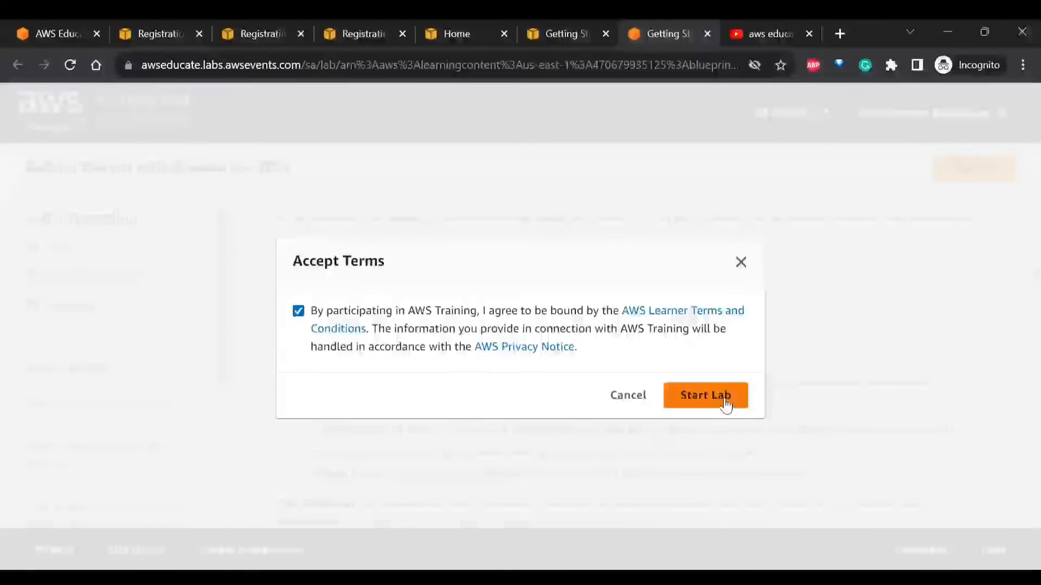
left_click(705, 394)
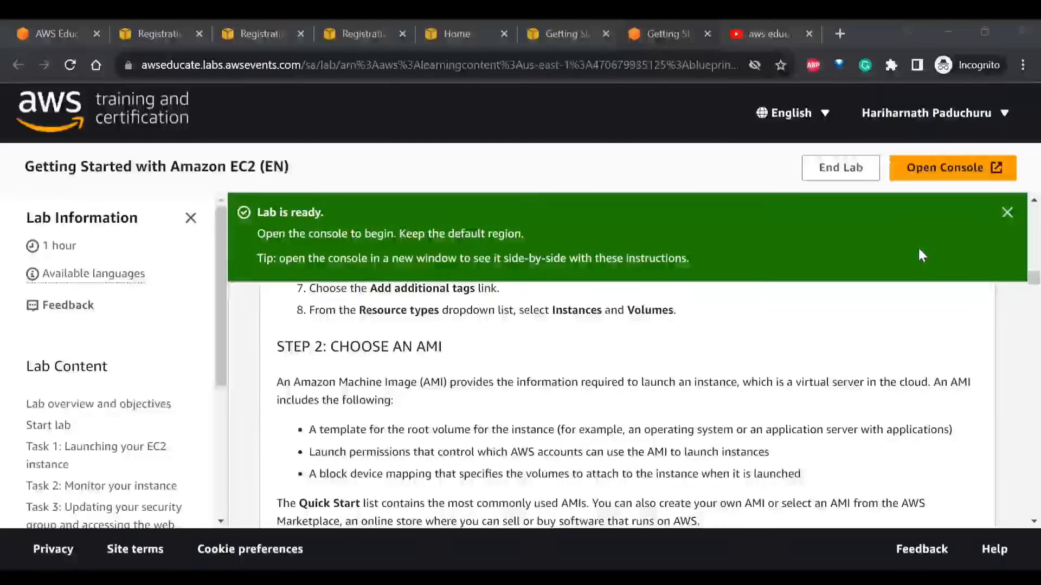
mouse_move(249, 247)
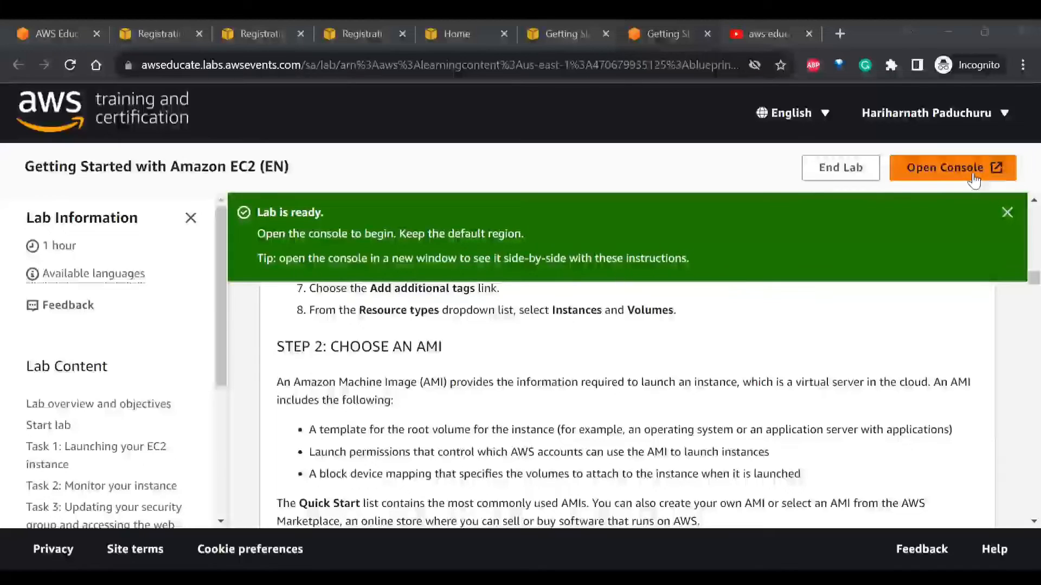
Open the lab's AWS Management Console and dismiss the introductory tour with Next and Done
left_click(952, 167)
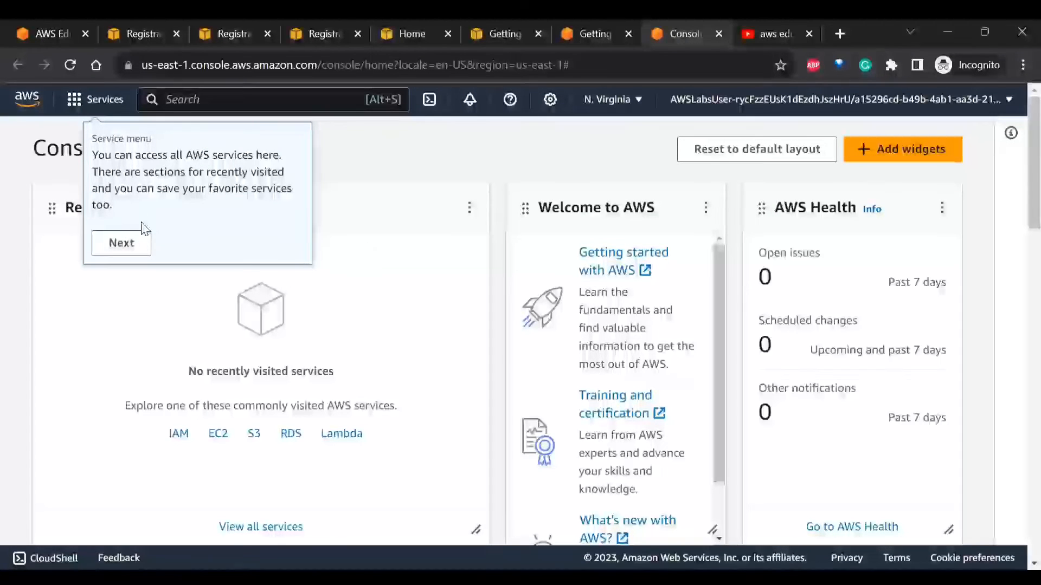
left_click(120, 242)
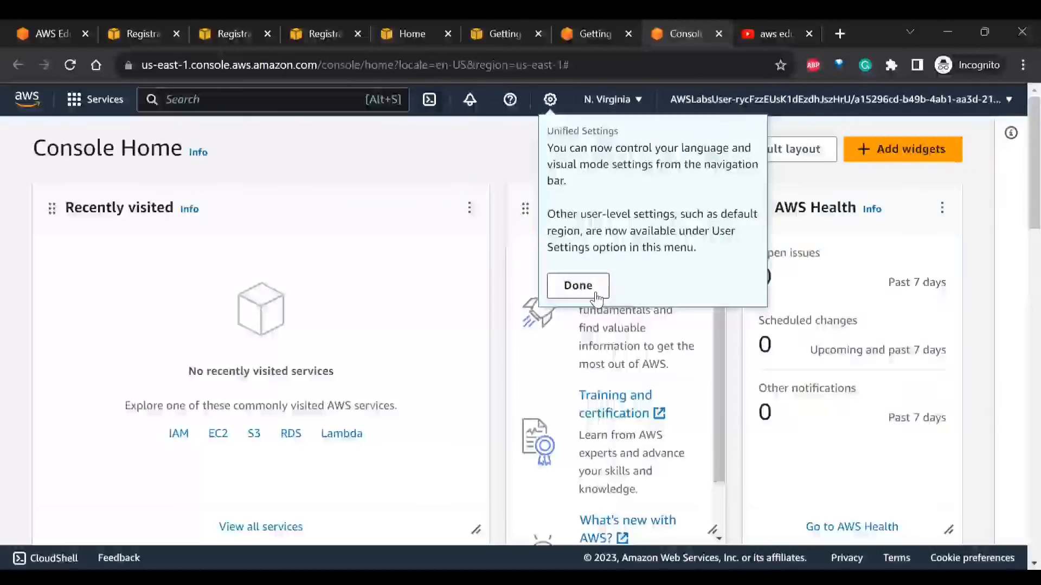
left_click(577, 285)
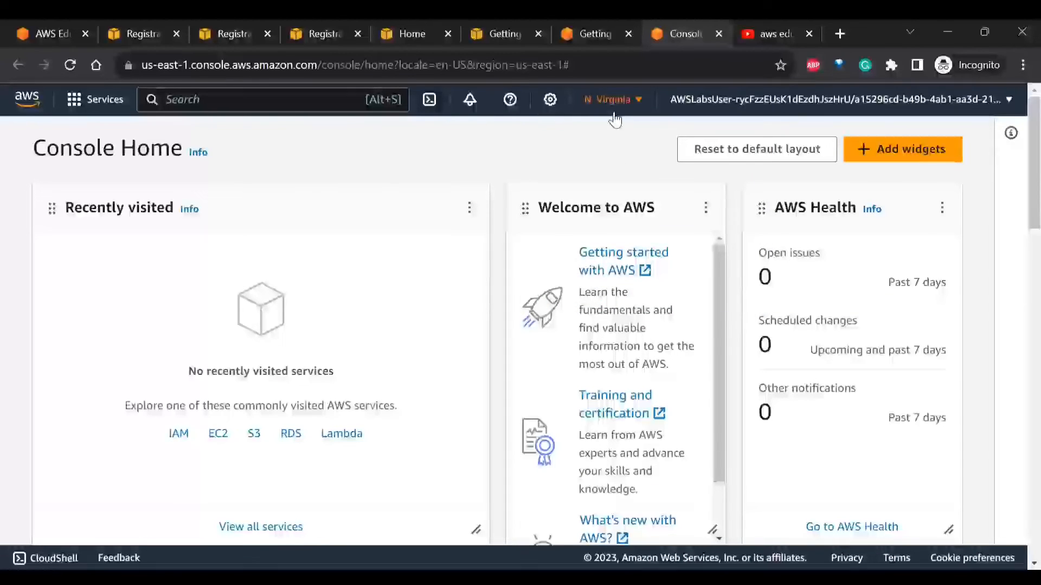
mouse_move(722, 110)
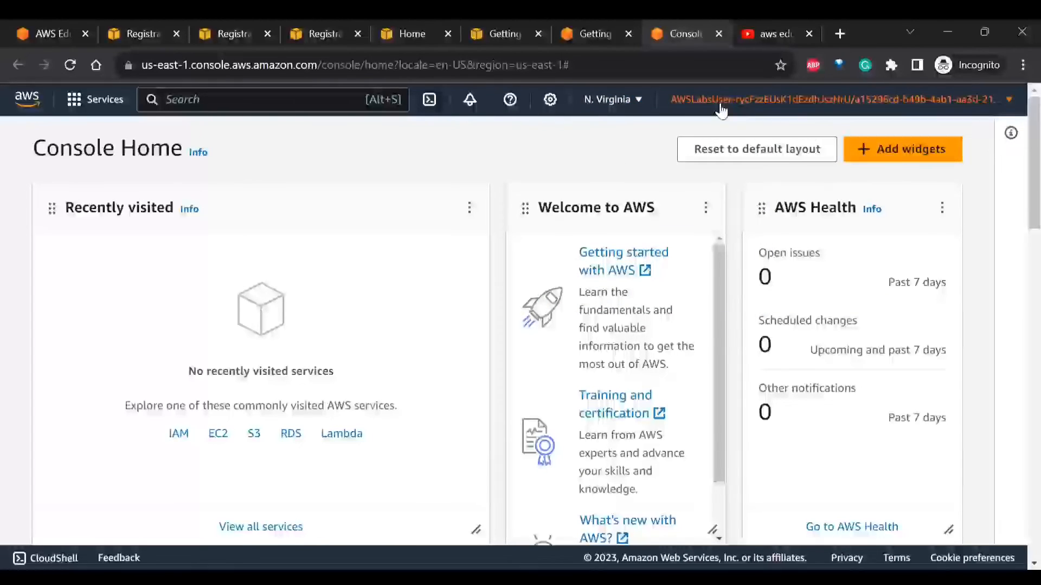
scroll("down", 3)
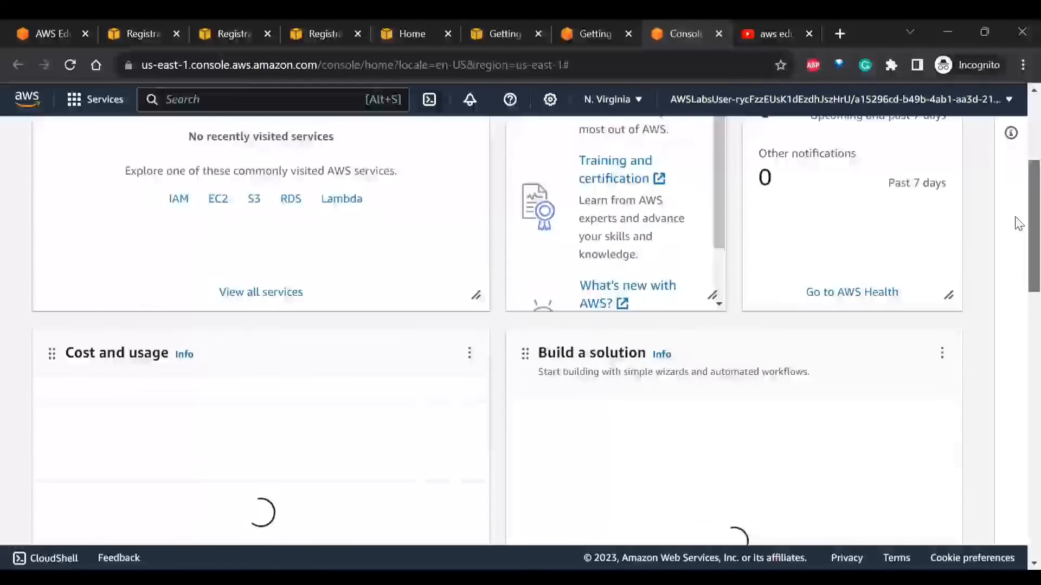
scroll("down", 3)
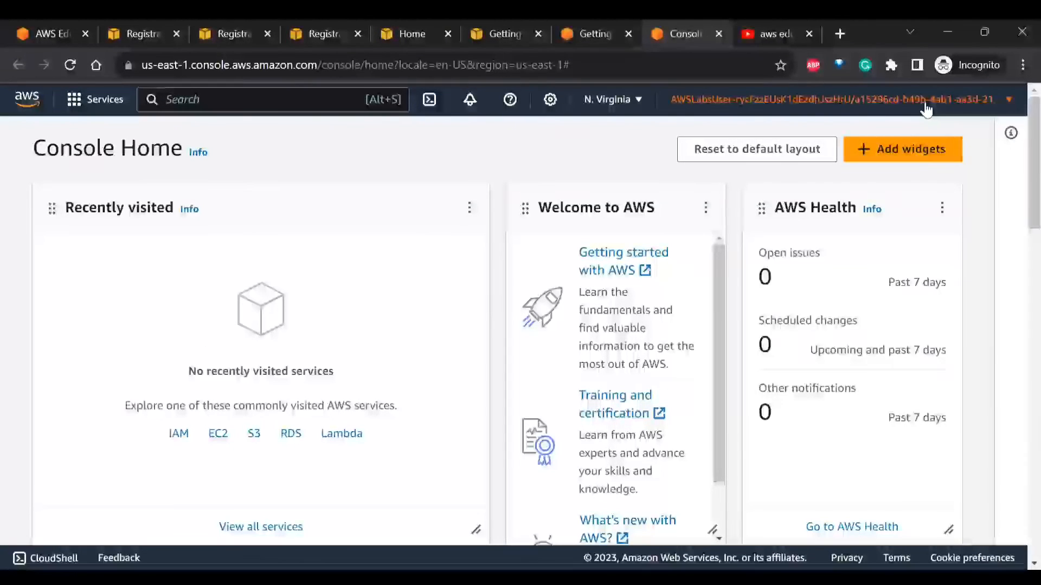
Sign out of the AWS console, return to the lab tab and end the EC2 lab with confirmation
left_click(836, 99)
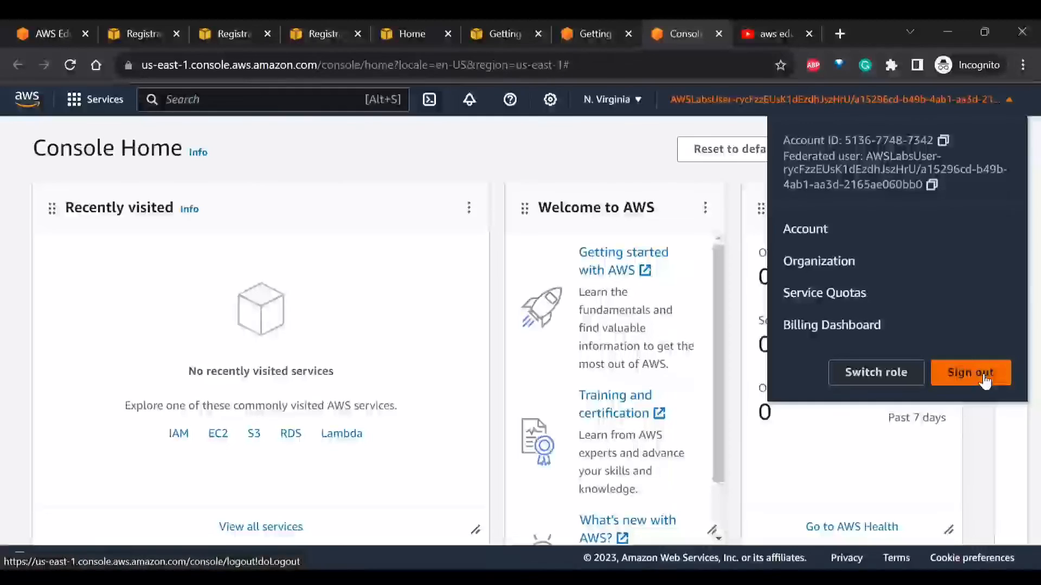
left_click(969, 372)
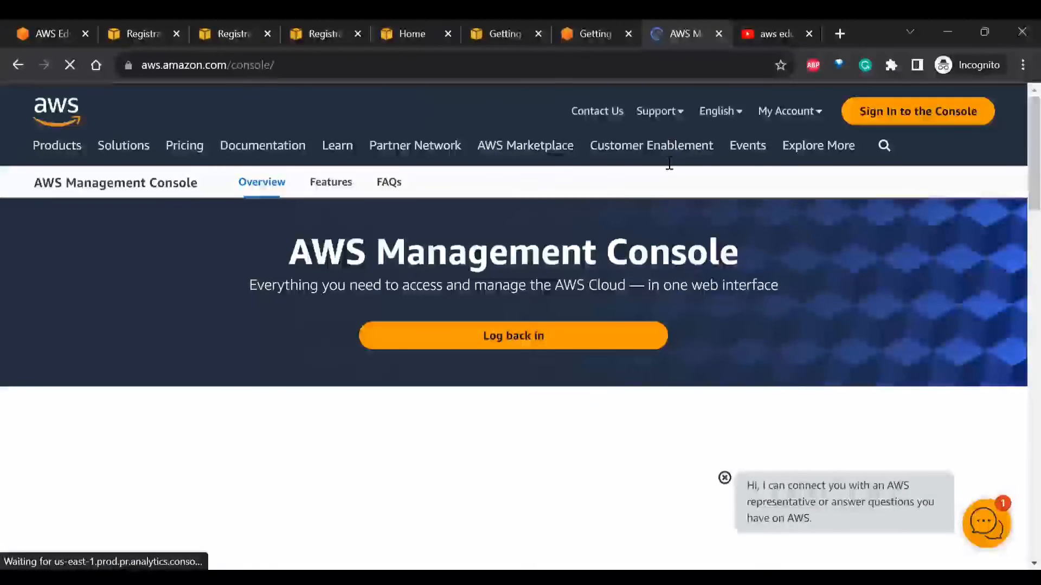
left_click(593, 33)
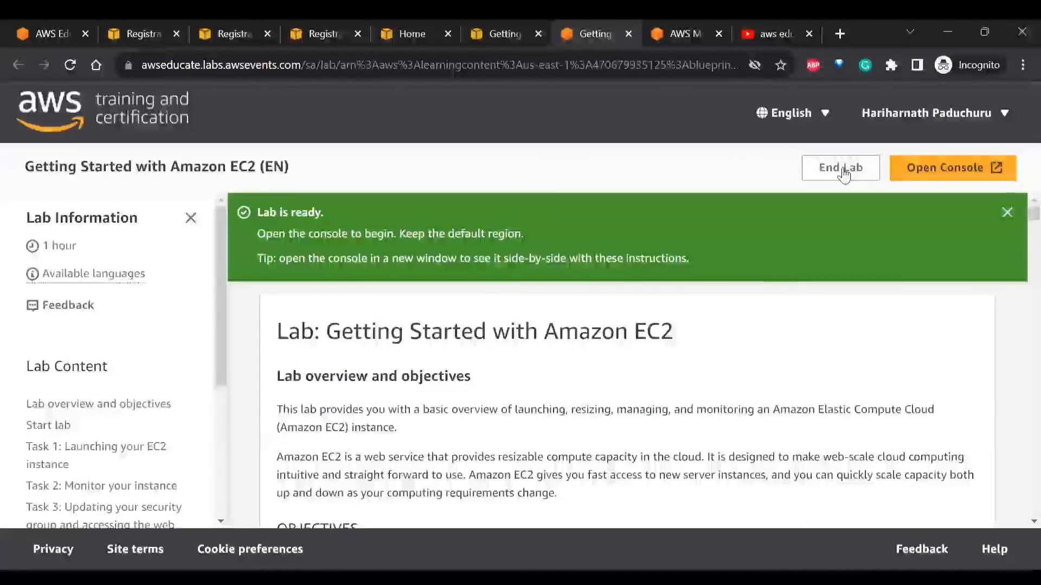
left_click(839, 167)
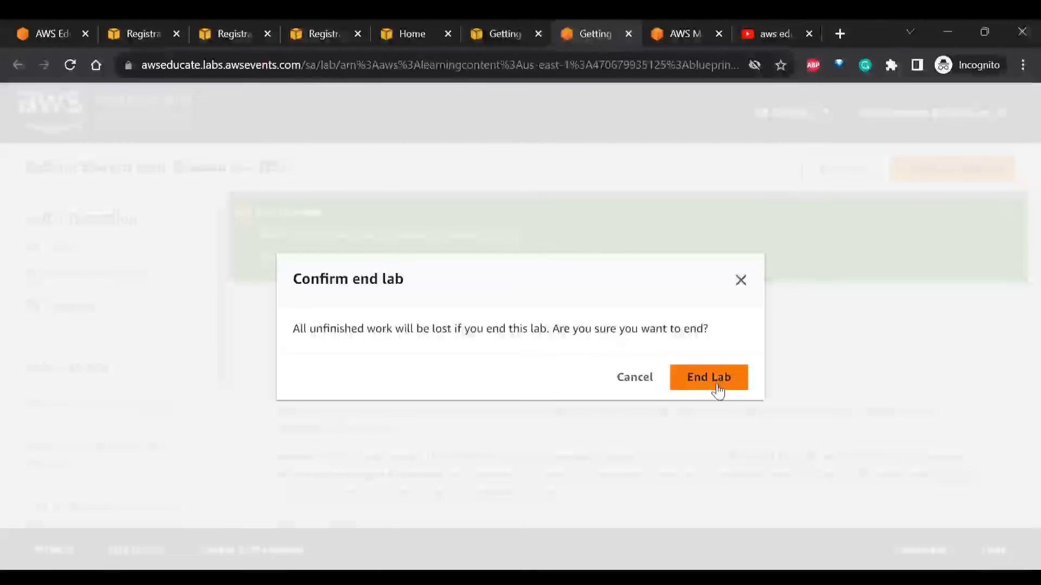
left_click(708, 377)
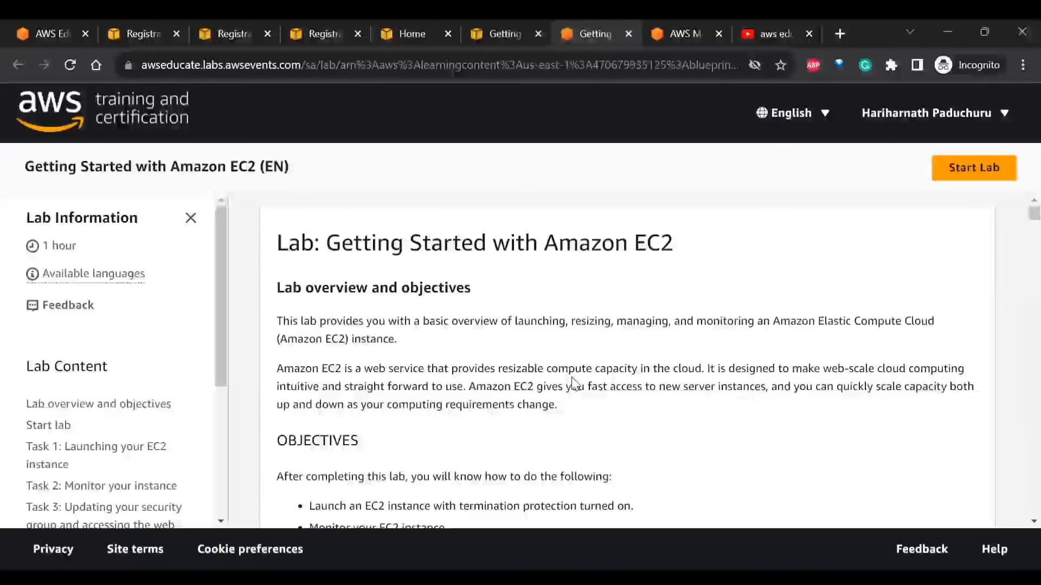